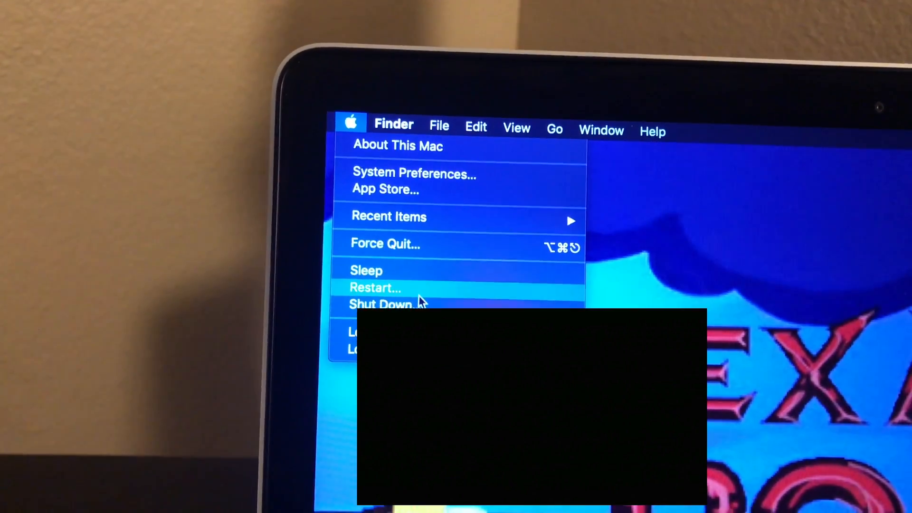
Step: Choose Restart… from the Apple menu to reboot into macOS Recovery
left_click(382, 304)
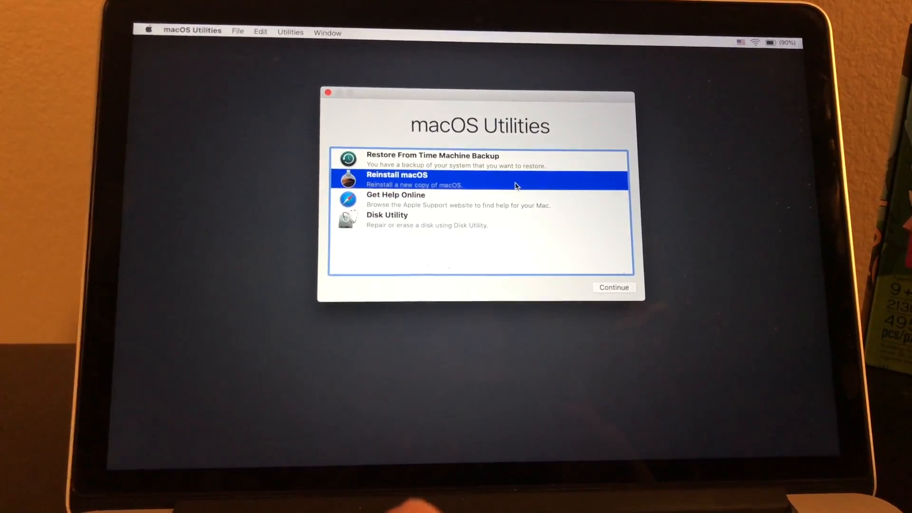
Step: Continue with Reinstall macOS and agree to the Mojave software license agreement
left_click(614, 287)
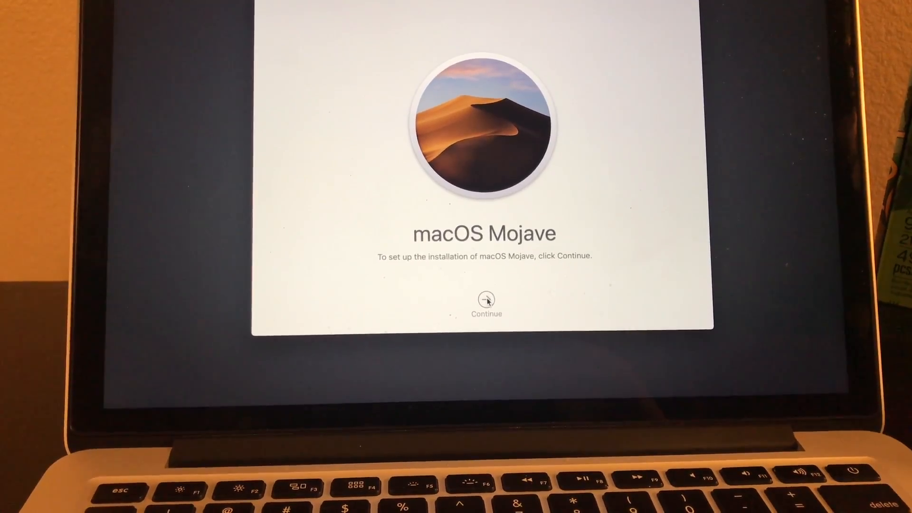
left_click(486, 299)
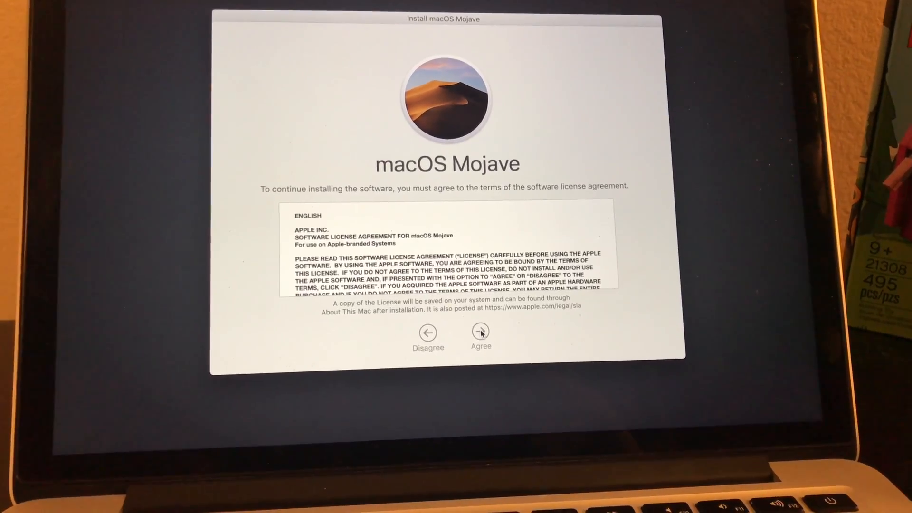
left_click(481, 333)
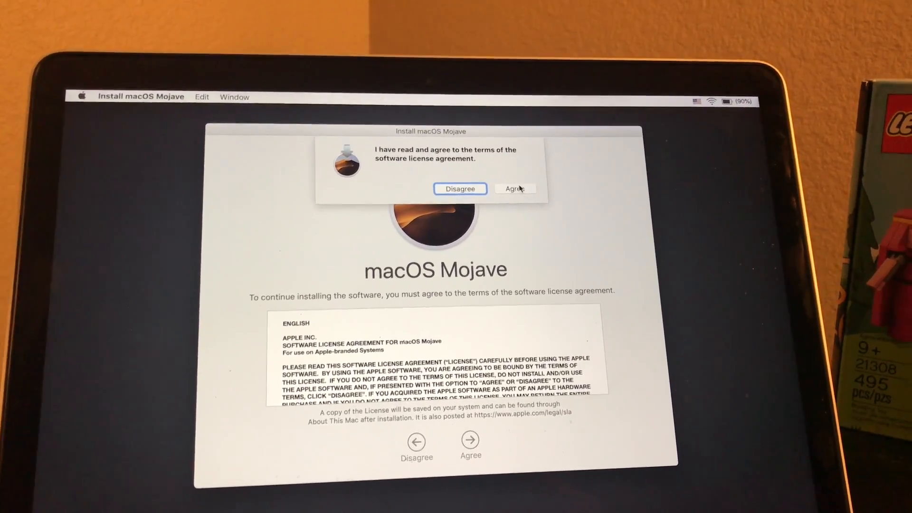
left_click(515, 188)
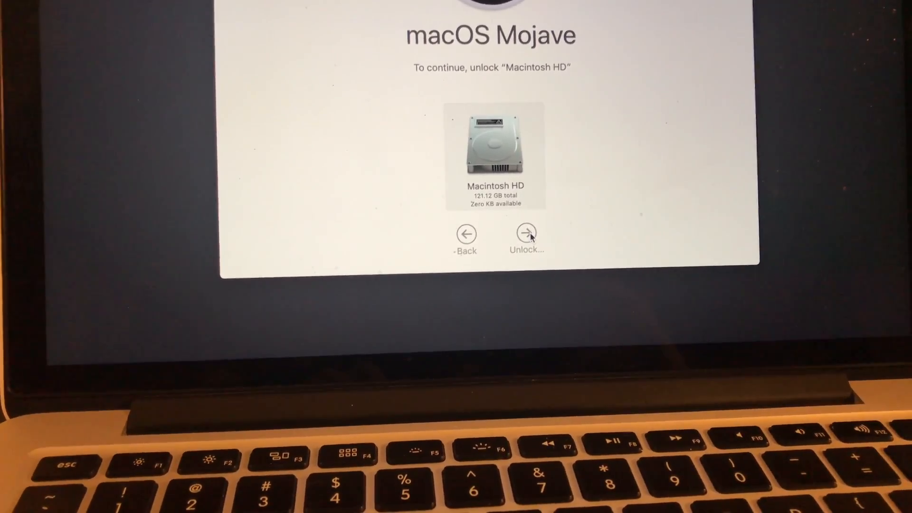
Step: Unlock Macintosh HD with its disk password and start installing Mojave onto it
left_click(526, 233)
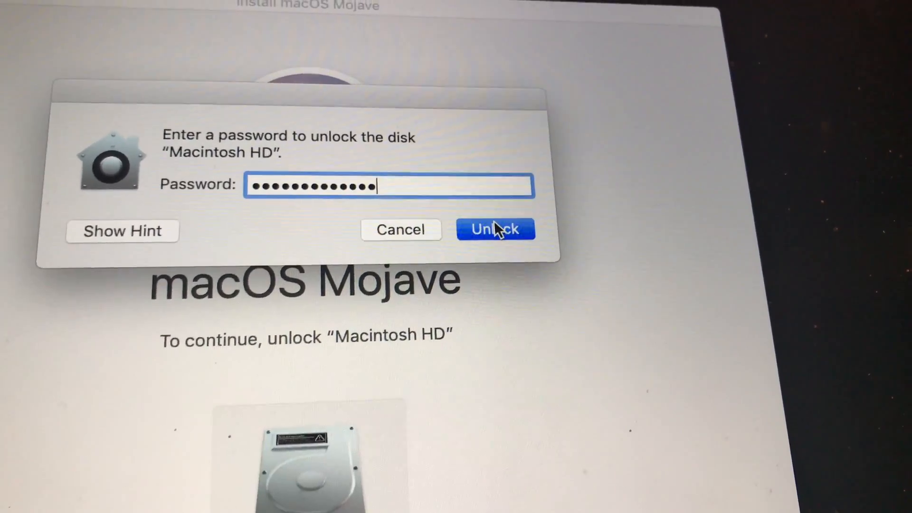
left_click(495, 229)
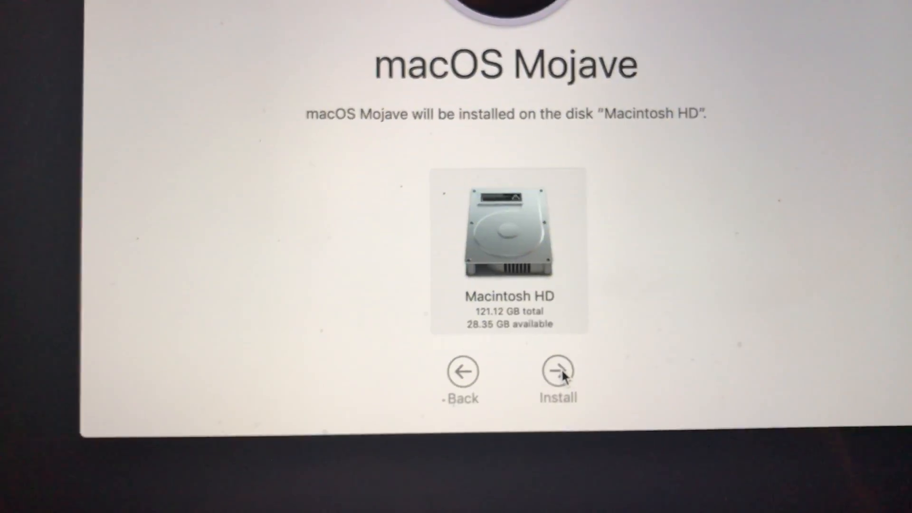
left_click(557, 373)
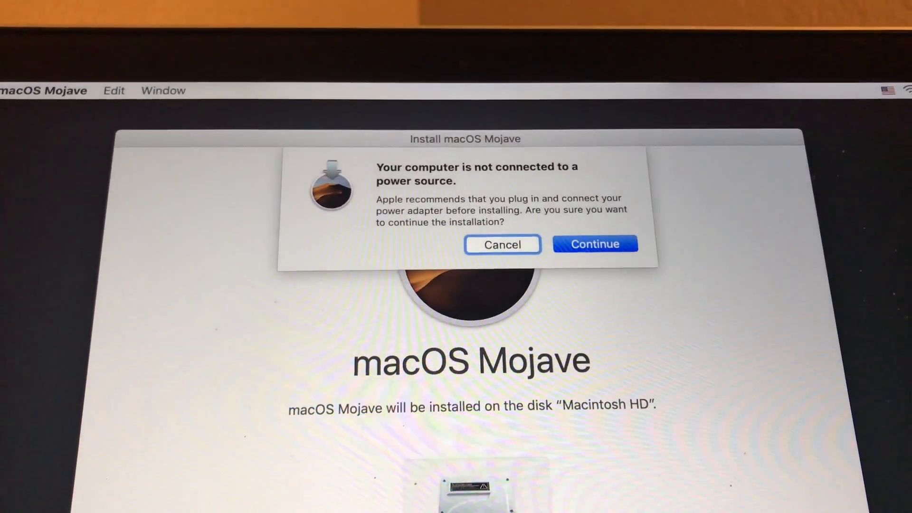